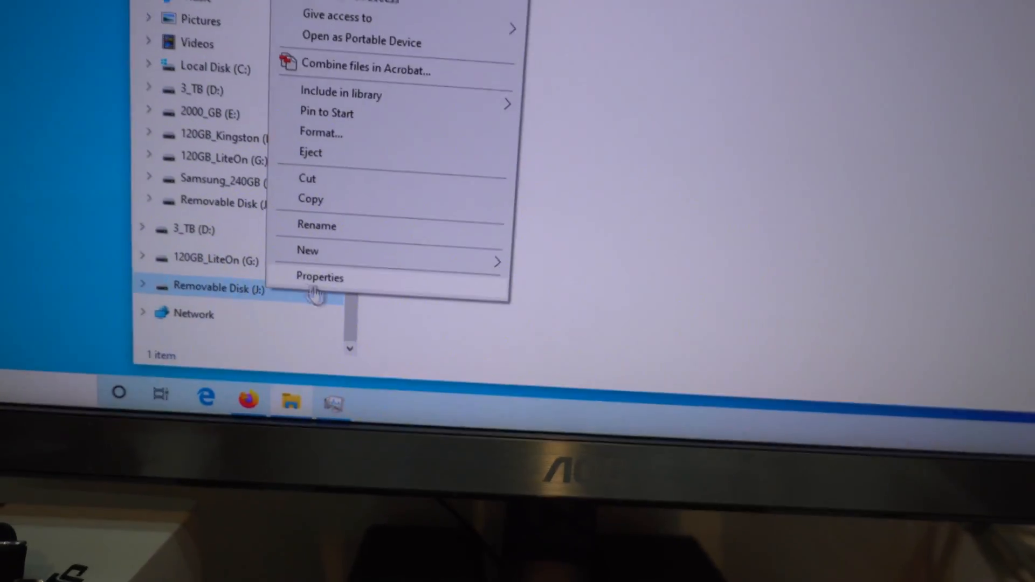
Step: Show the Removable Disk (J:) properties (59.5 GB, exFAT) and begin a new label '64'
{"action": "left_click", "coordinate": [319, 277]}
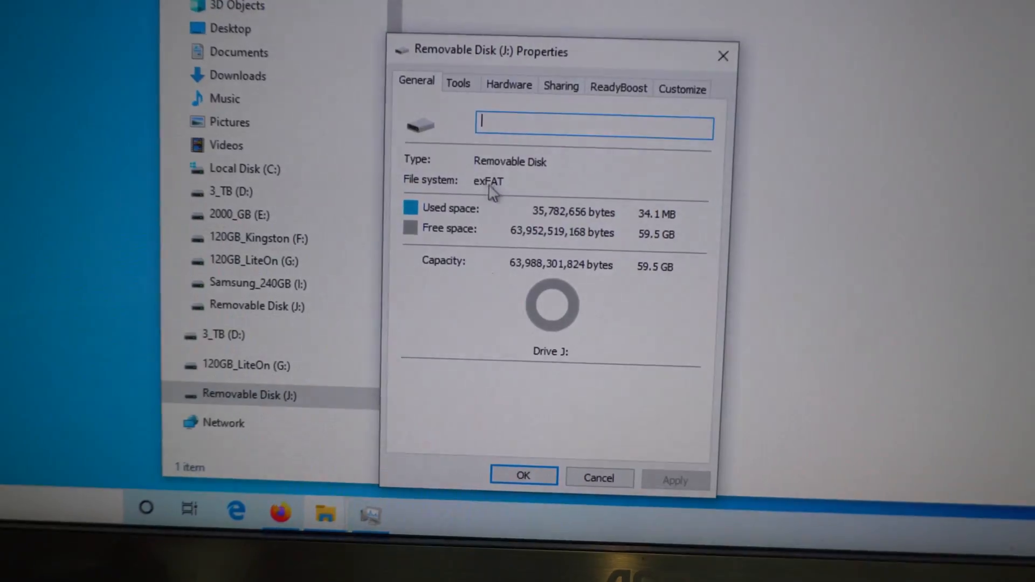
{"action": "type", "text": "64"}
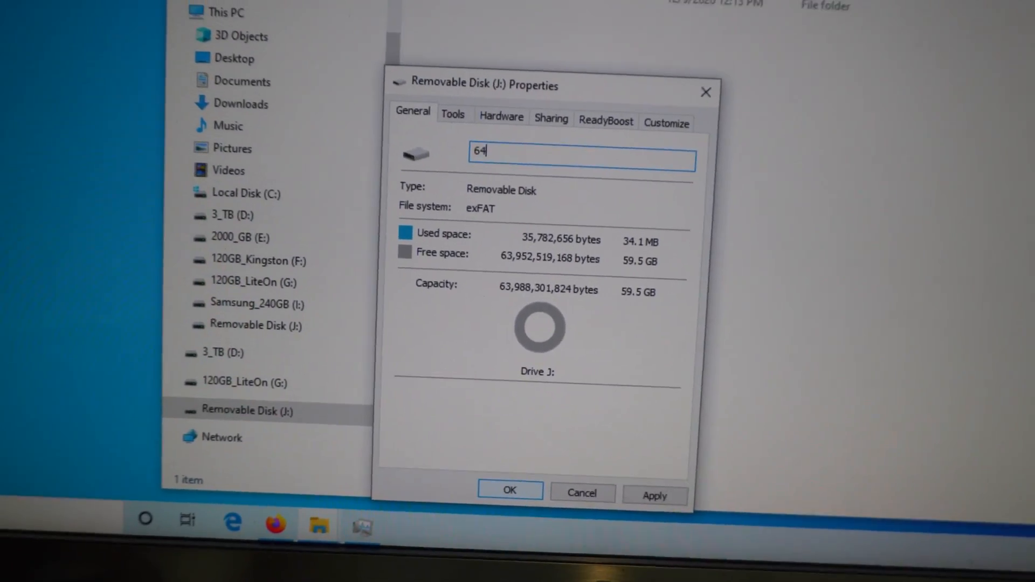